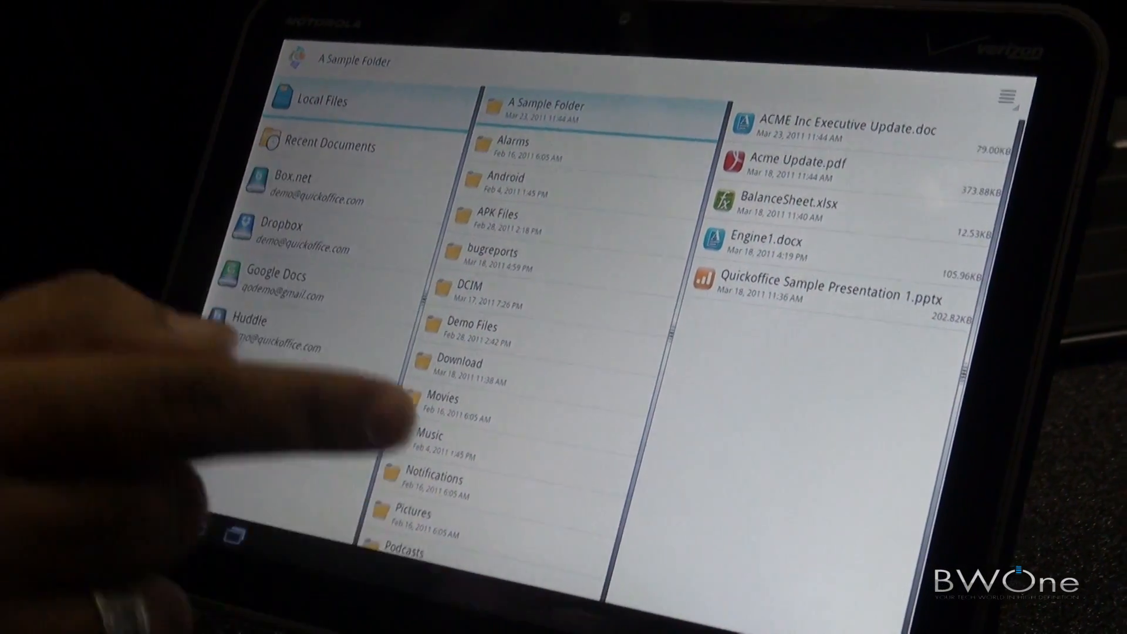
Step: Open ACME Inc Executive Update.doc from the Recent Documents list
scroll("down", 3)
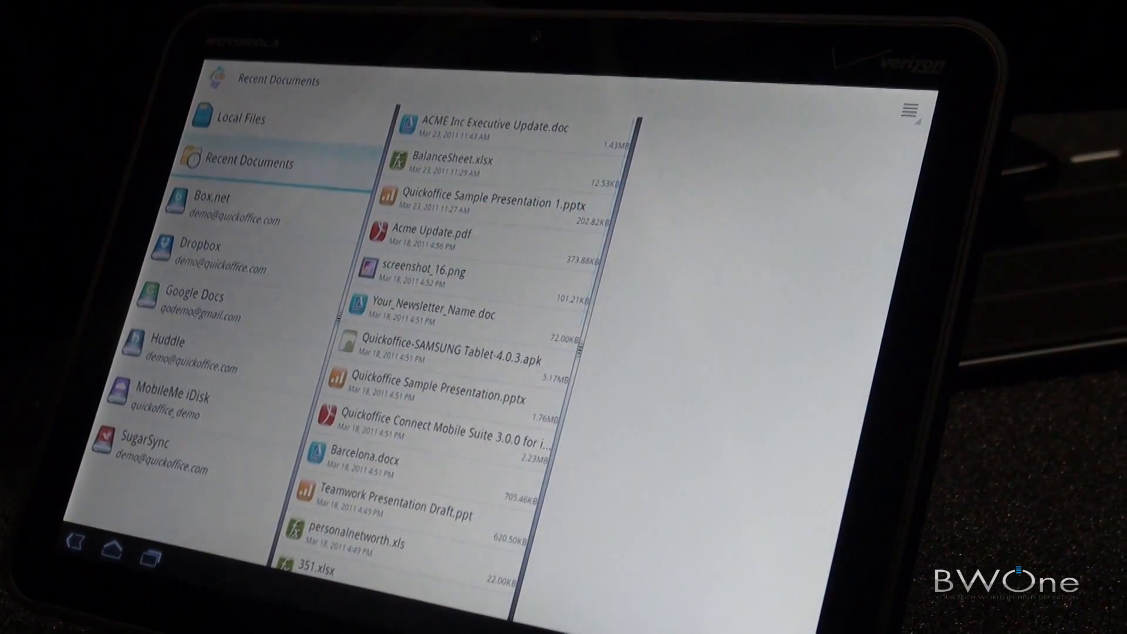
left_click(234, 123)
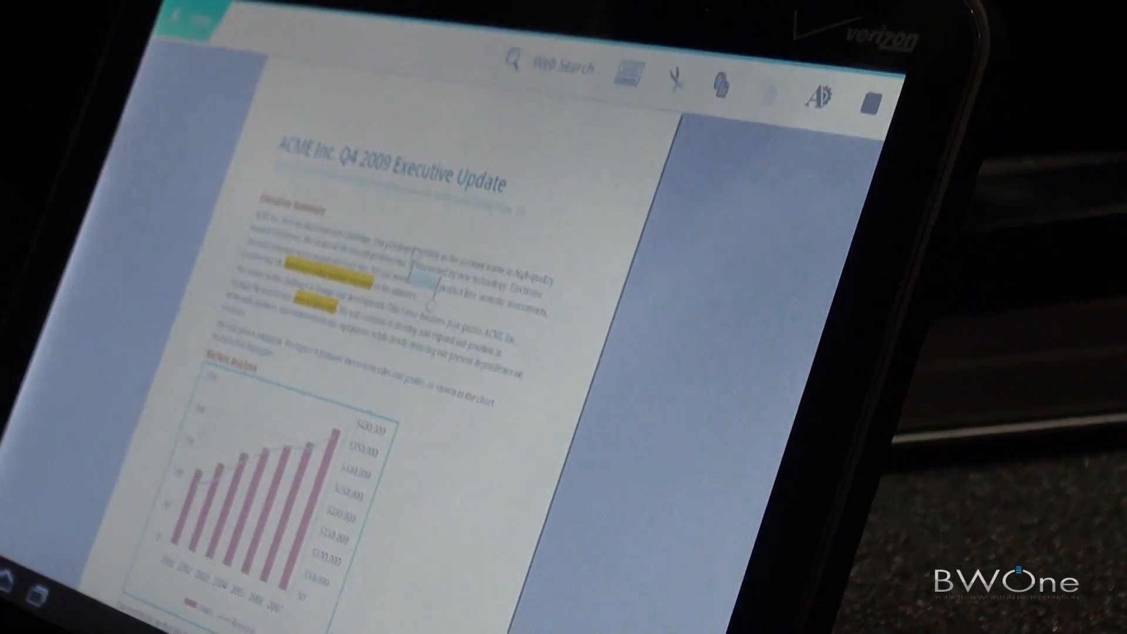
Step: Format the word 'important' in the Executive Summary and return to reading mode
left_click(818, 96)
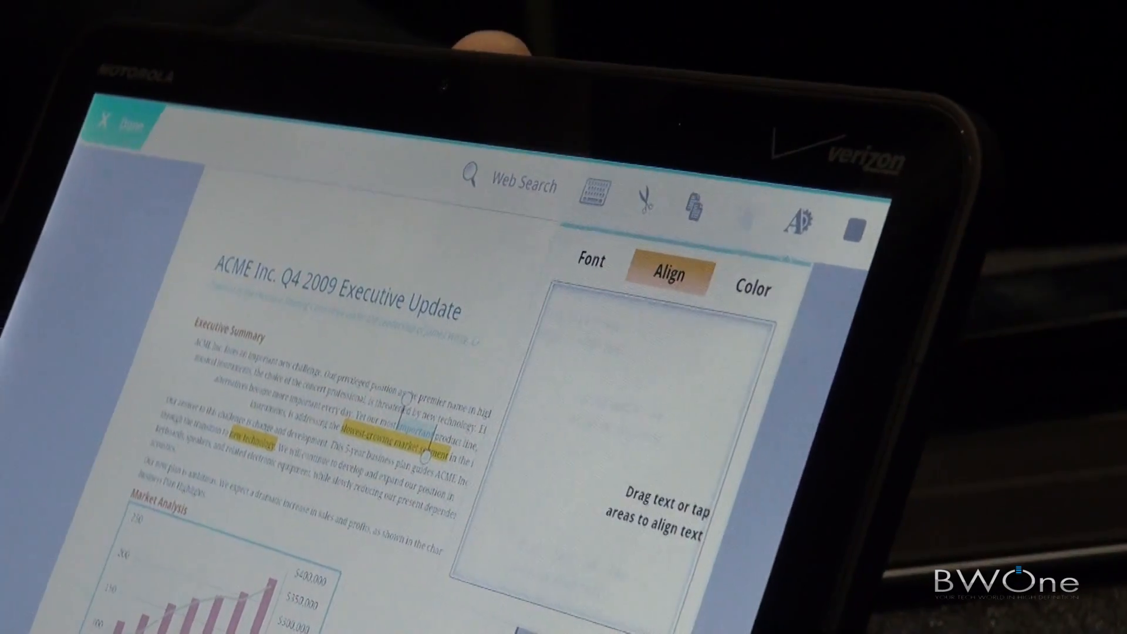
left_click(753, 289)
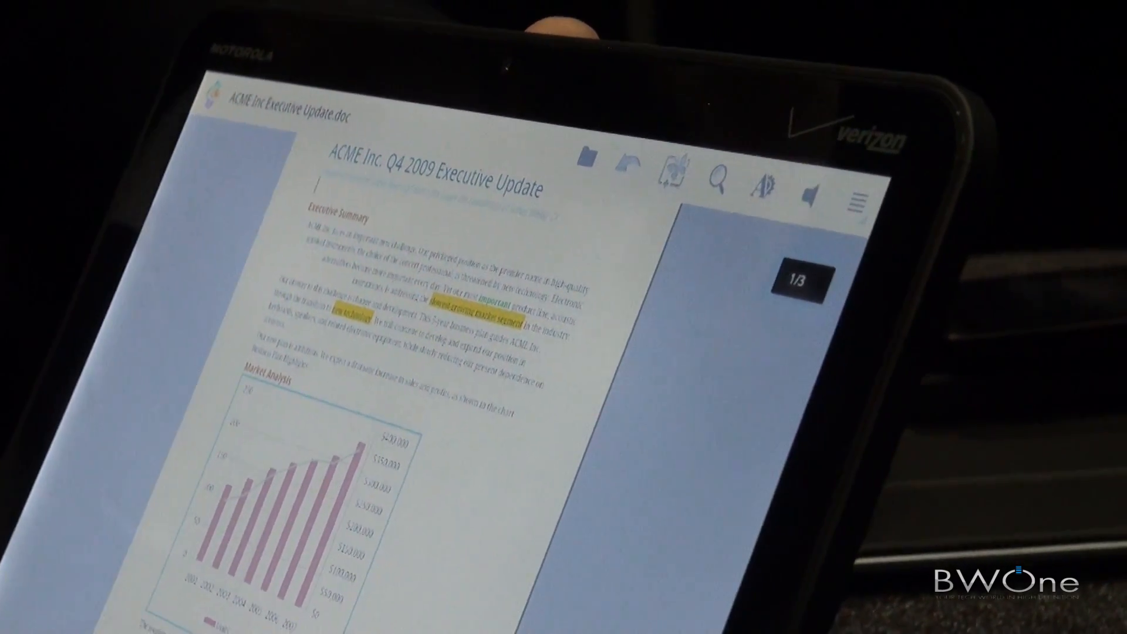
Step: Resize the chart picture to 23% width and height with Lock ticked
left_click(676, 173)
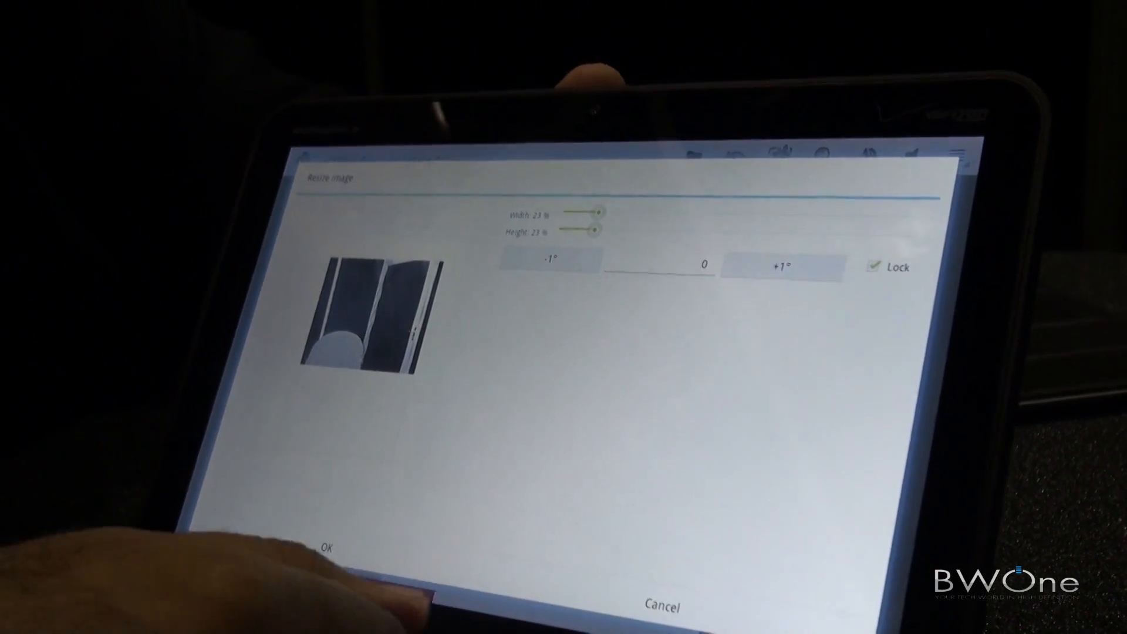
left_click(322, 550)
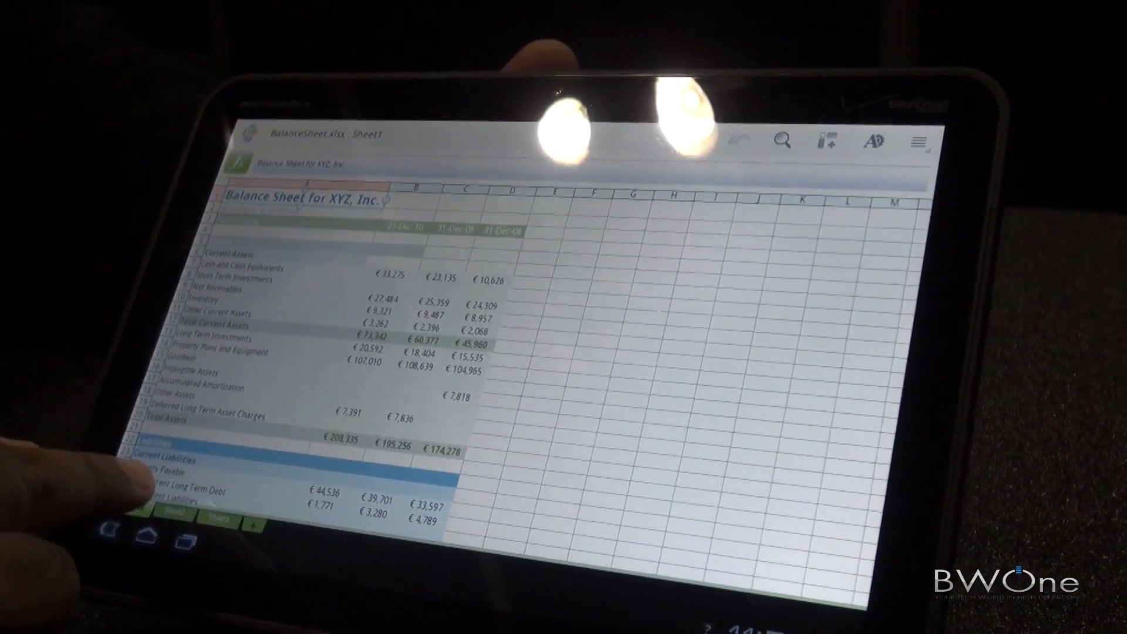
Step: Add a blank Sheet4 to BalanceSheet.xlsx, then return to Sheet1
left_click(194, 518)
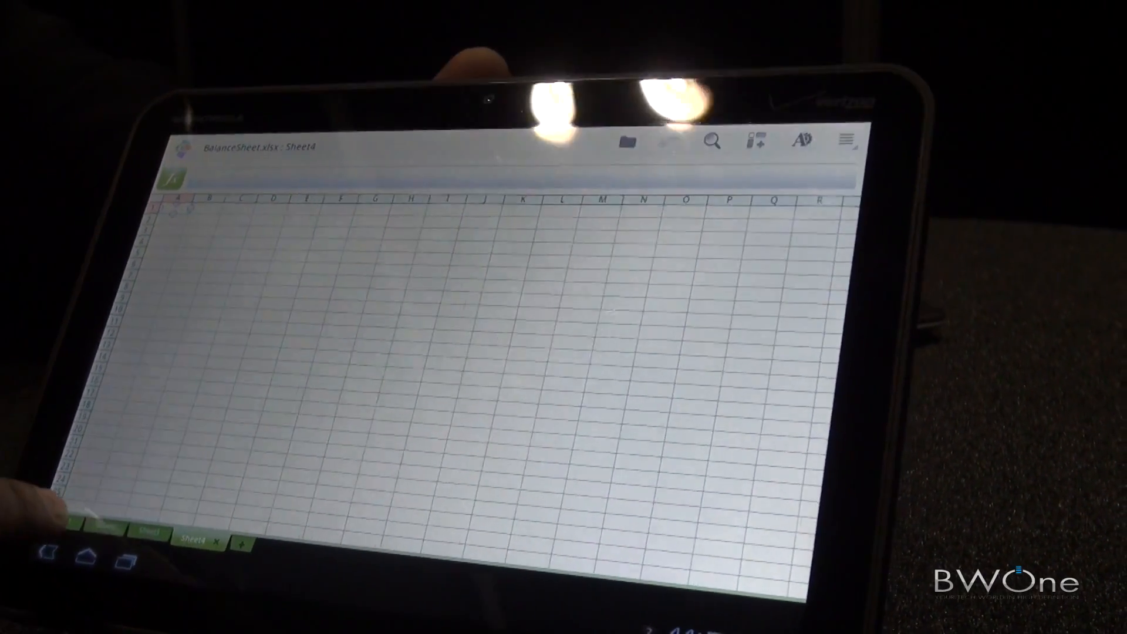
left_click(130, 541)
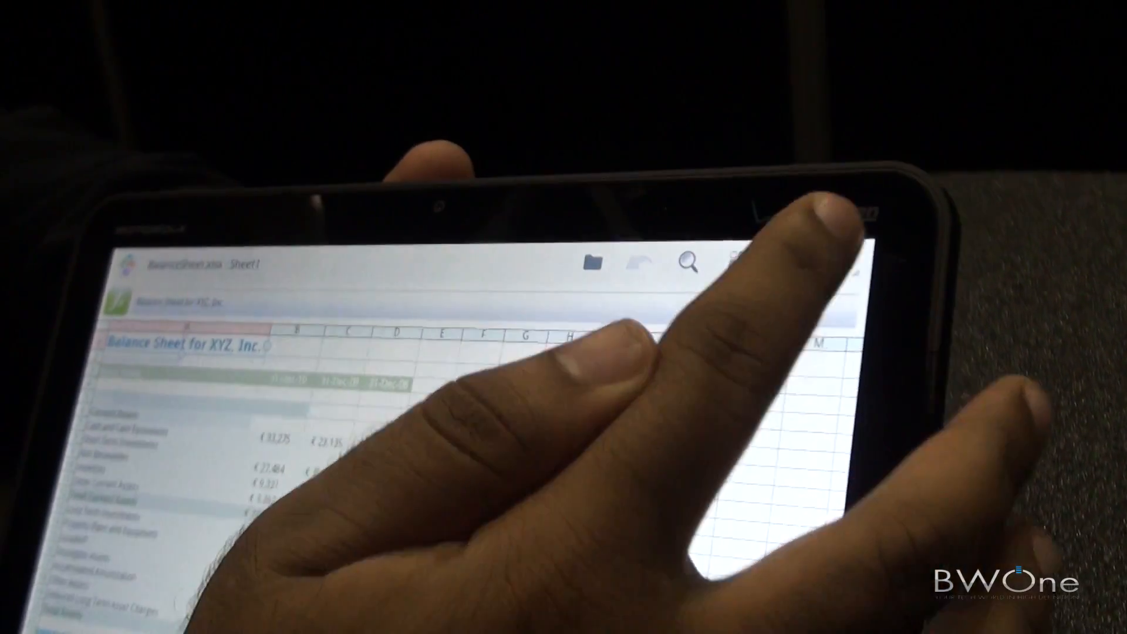
left_click(833, 286)
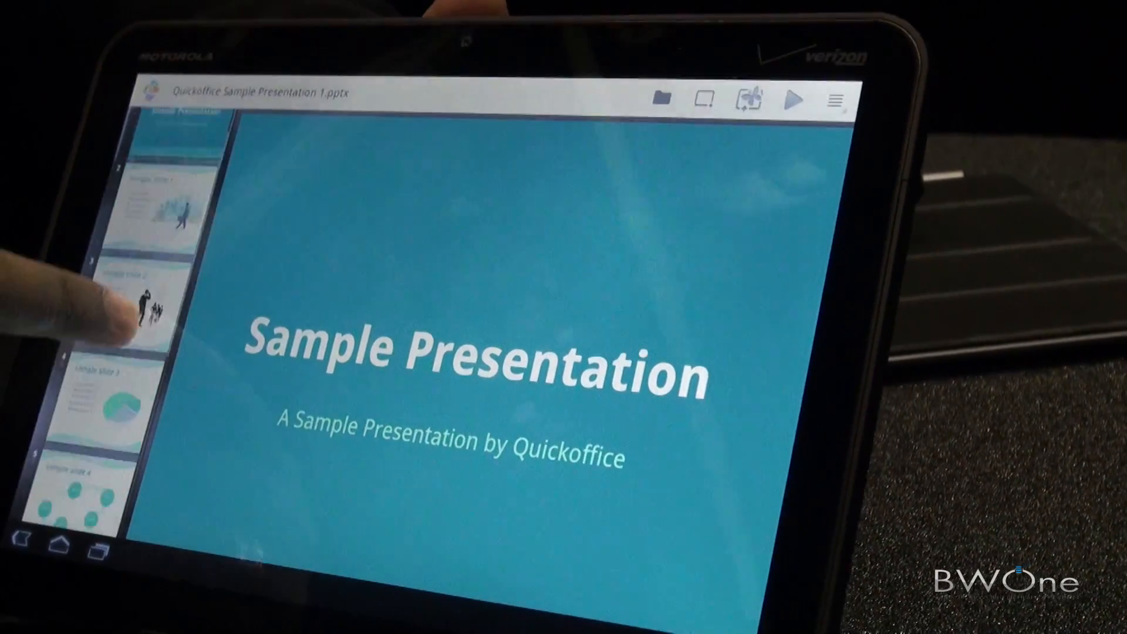
Step: Scroll through the file list to browse Quickoffice Sample Presentation 1 and other files
scroll("down", 3)
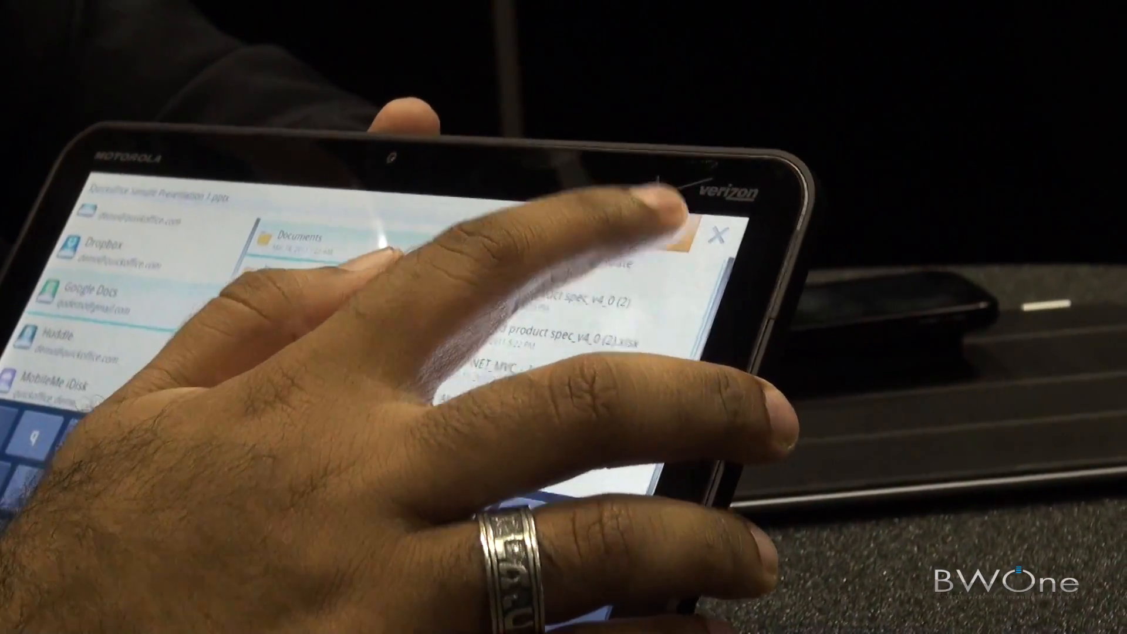
Step: Save Quickoffice Sample Presentation 1.pptx to the Google Docs account
left_click(752, 234)
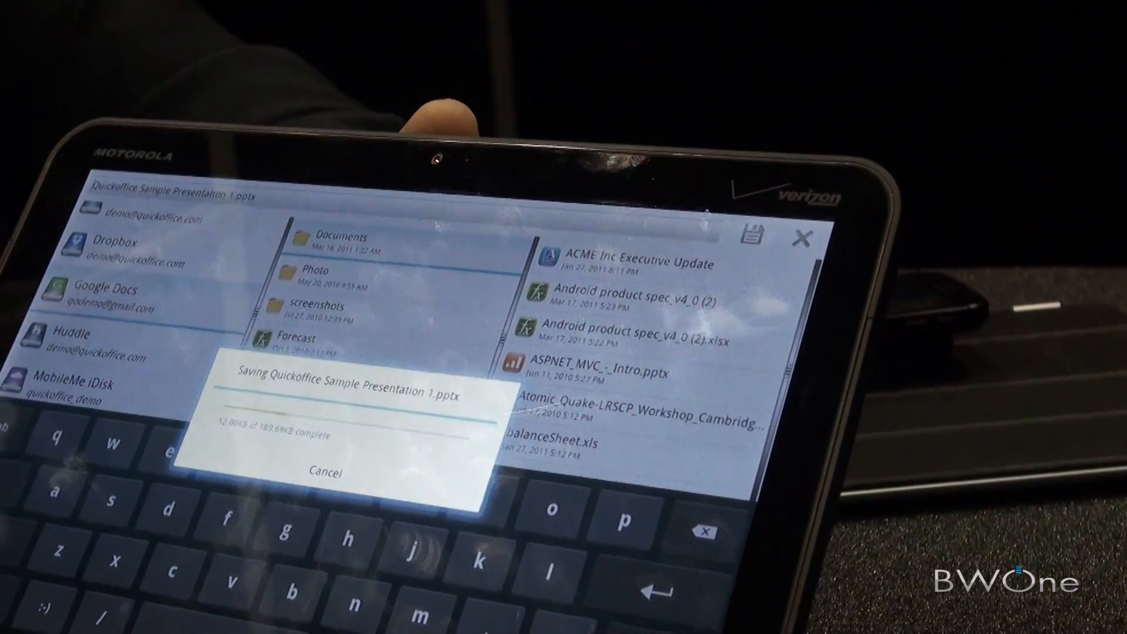